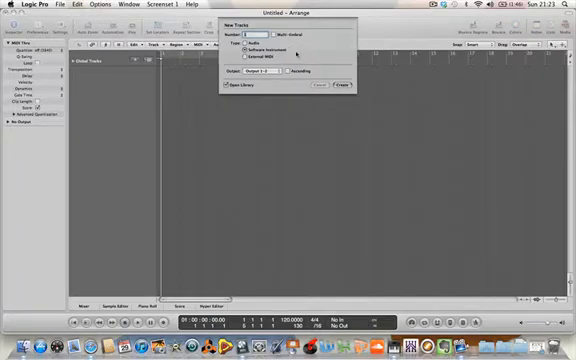
- Create one new track of type External MIDI from the New Tracks dialog
{"action": "left_click", "coordinate": [246, 62]}
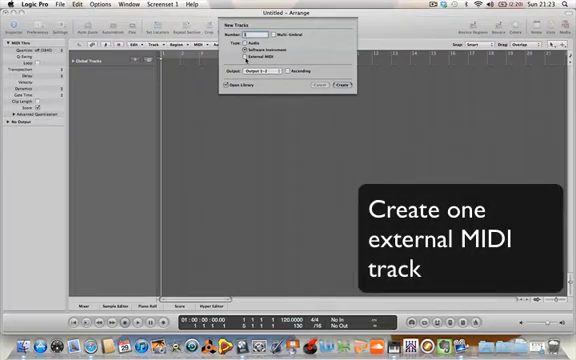
{"action": "left_click", "coordinate": [248, 62]}
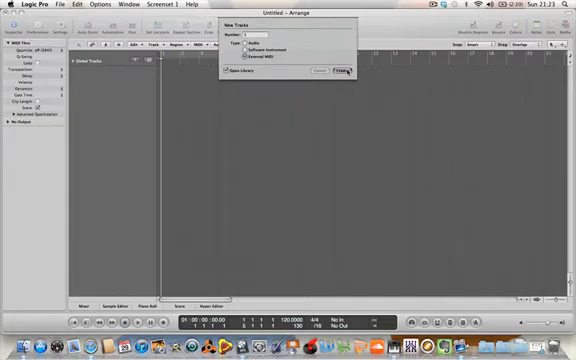
{"action": "left_click", "coordinate": [340, 72]}
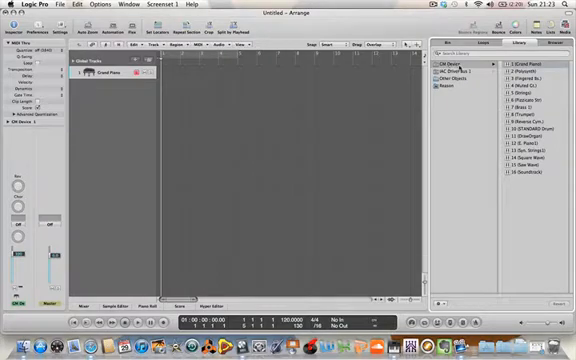
{"action": "left_click", "coordinate": [530, 64]}
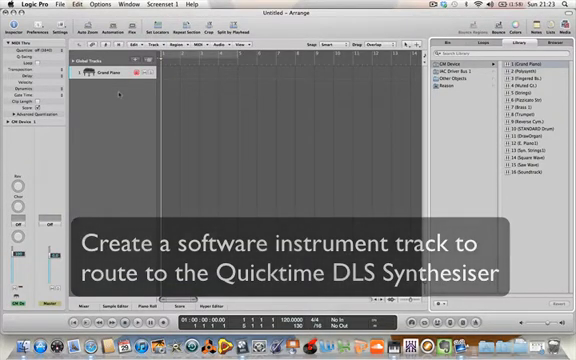
- Create a second track of type Software Instrument via the New Tracks dialog (⌘⌥N)
{"action": "key", "text": "cmd+alt+n"}
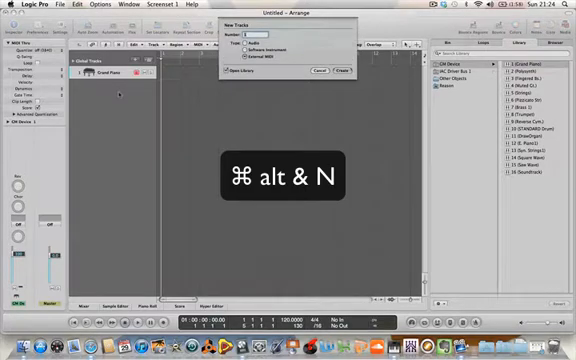
{"action": "left_click", "coordinate": [252, 52]}
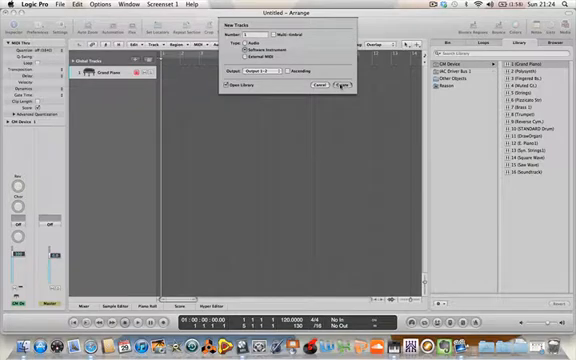
{"action": "left_click", "coordinate": [340, 84]}
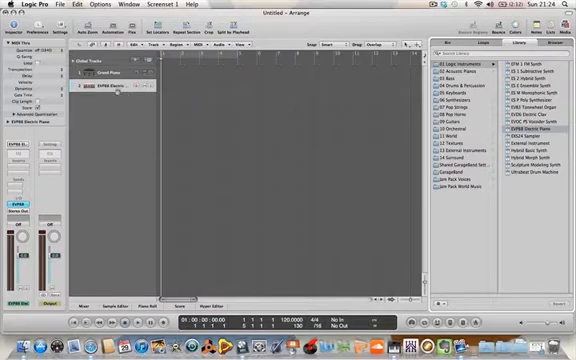
{"action": "mouse_move", "coordinate": [112, 94]}
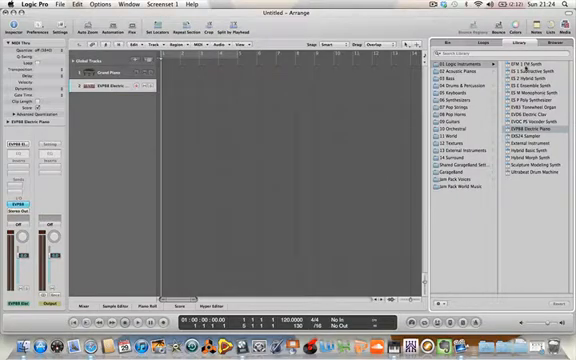
{"action": "left_click", "coordinate": [532, 176]}
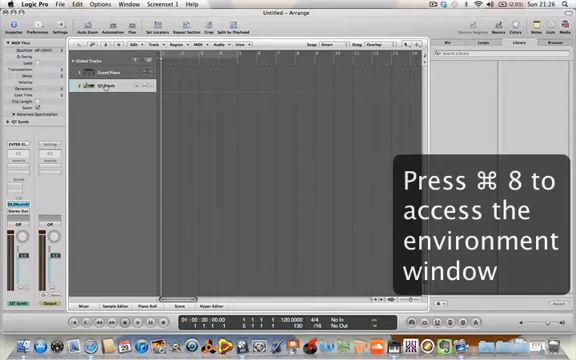
- Show the Environment window (⌘8) on the Clicks & Ports layer with the MIDI input objects
{"action": "key", "text": "cmd+8"}
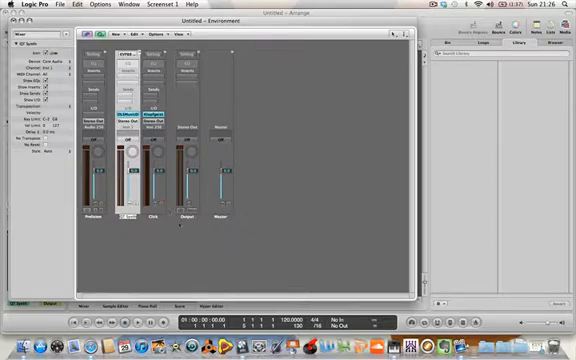
{"action": "mouse_move", "coordinate": [104, 228]}
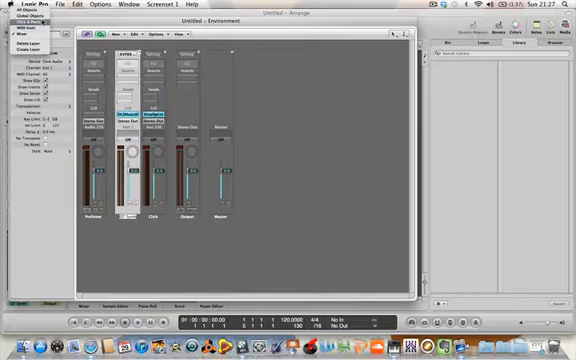
{"action": "mouse_move", "coordinate": [28, 24]}
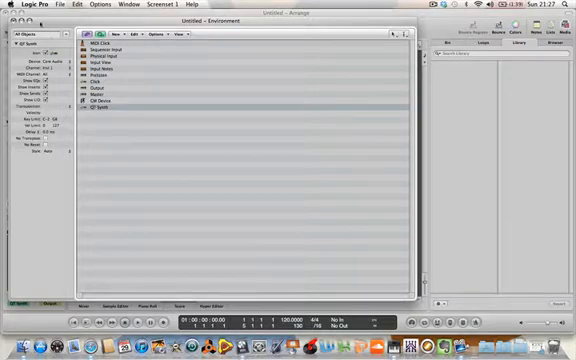
{"action": "left_click", "coordinate": [30, 44]}
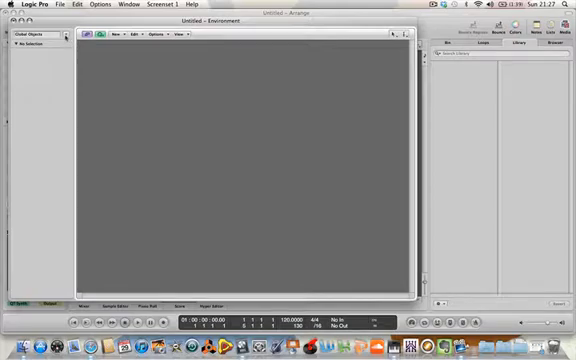
{"action": "left_click", "coordinate": [30, 40]}
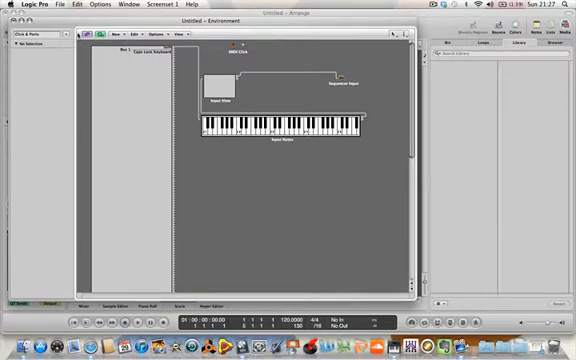
{"action": "left_click", "coordinate": [30, 36]}
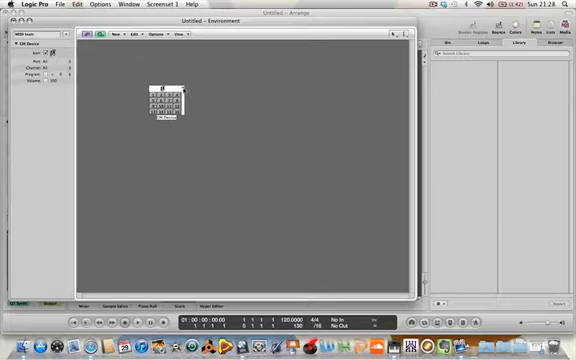
{"action": "mouse_move", "coordinate": [232, 114]}
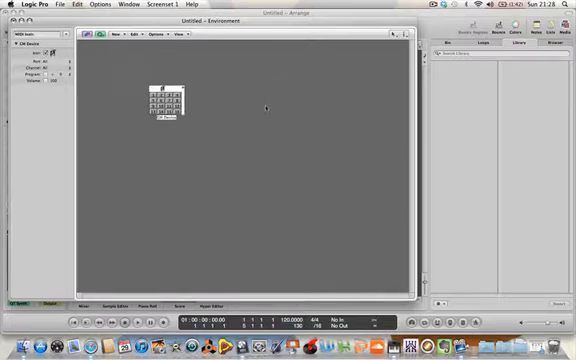
{"action": "mouse_move", "coordinate": [200, 100]}
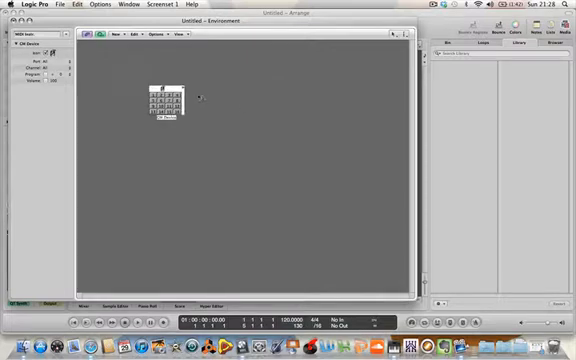
{"action": "mouse_move", "coordinate": [200, 96]}
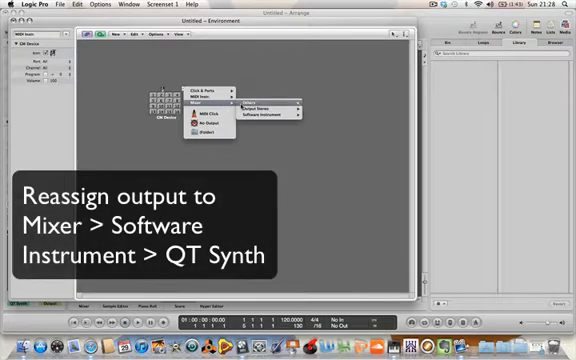
{"action": "mouse_move", "coordinate": [270, 116]}
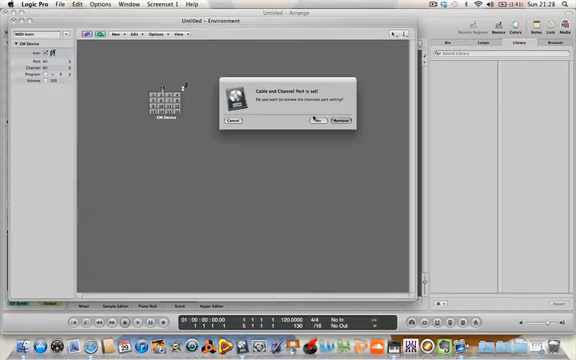
{"action": "mouse_move", "coordinate": [318, 120]}
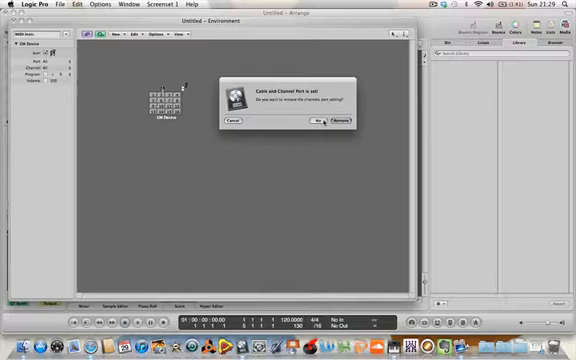
- Confirm the port change so the GM instrument object outputs to the QuickTime synth
{"action": "left_click", "coordinate": [344, 122]}
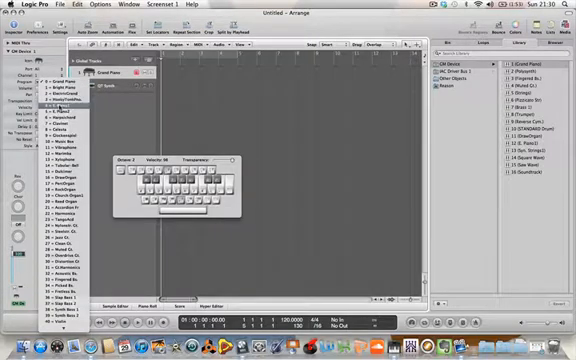
- Show the General MIDI program list for the external piano track in the inspector
{"action": "left_click", "coordinate": [56, 224]}
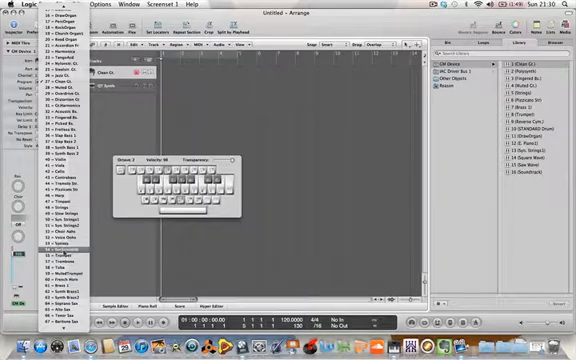
{"action": "left_click", "coordinate": [64, 256]}
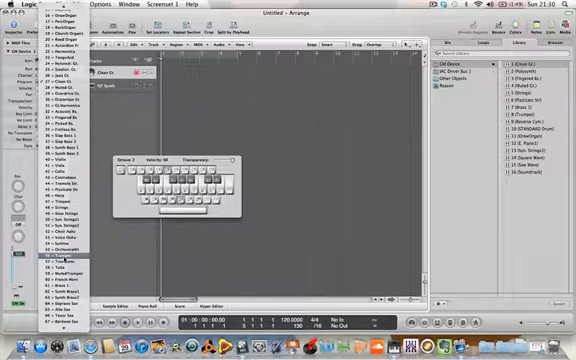